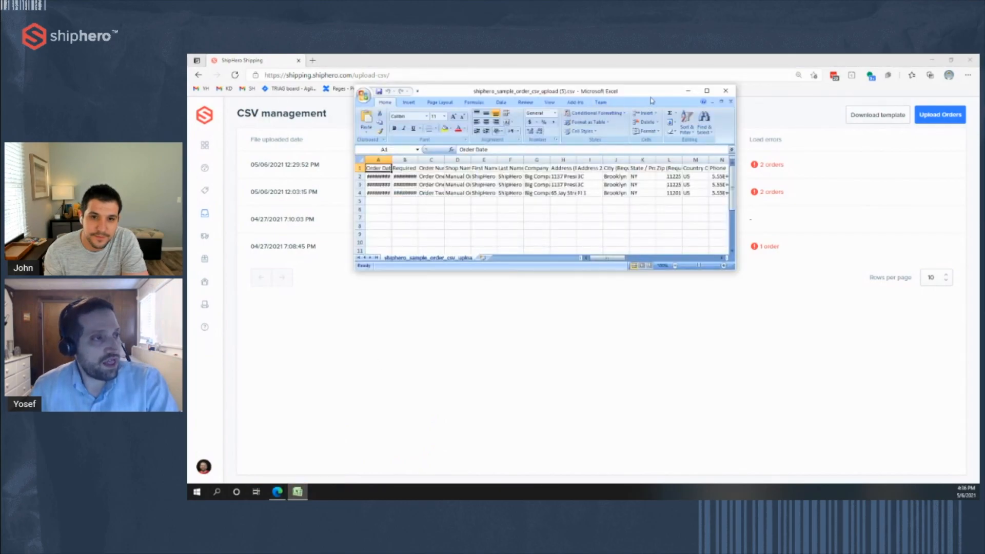
Enter the order date 5/6/2021 in A2 and fill it down through A4
left_click(706, 90)
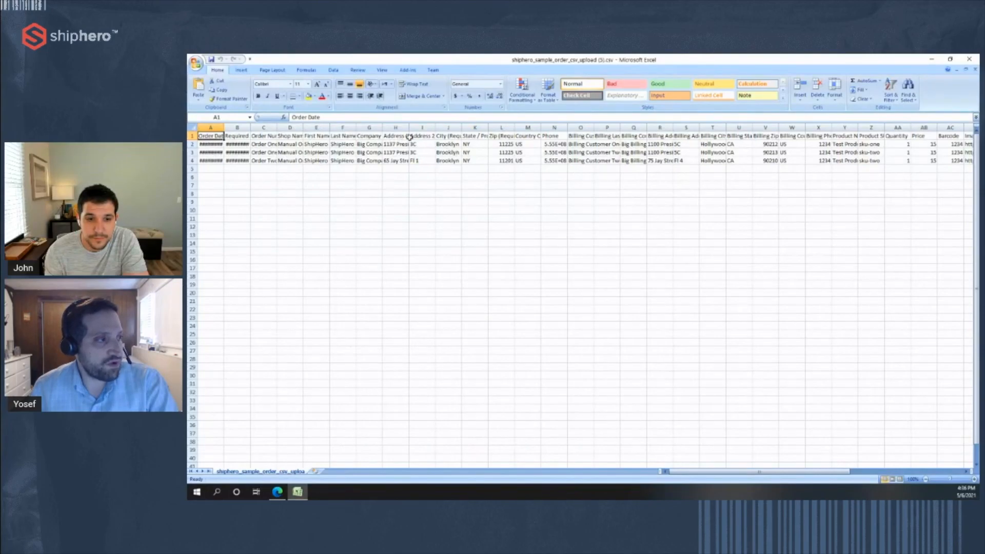
left_click(395, 136)
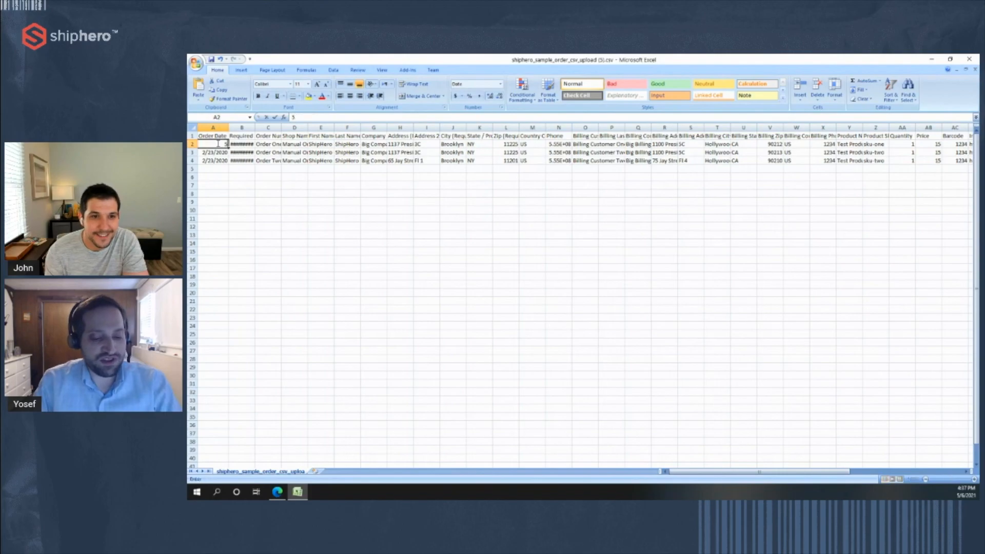
type("5/6/2021")
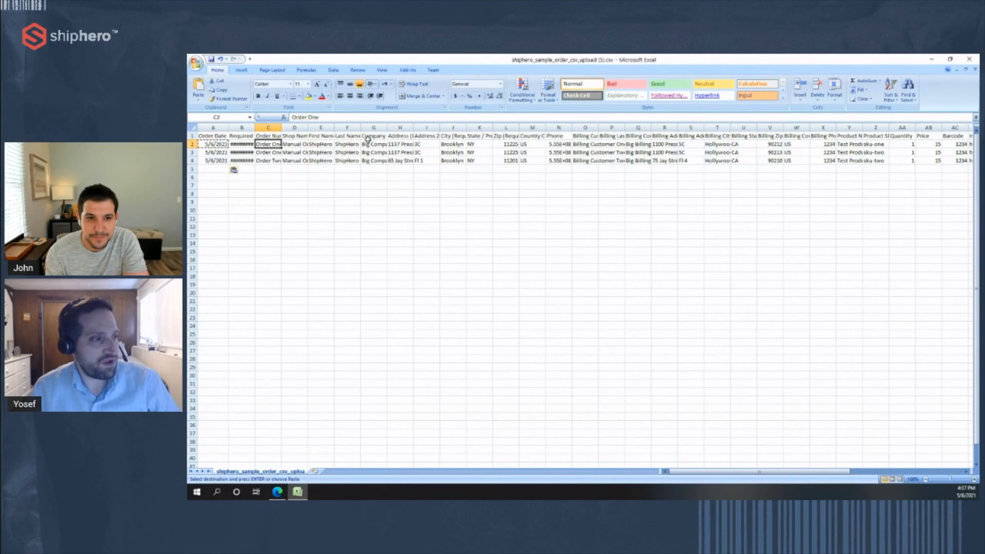
left_click_drag(678, 470, 772, 471)
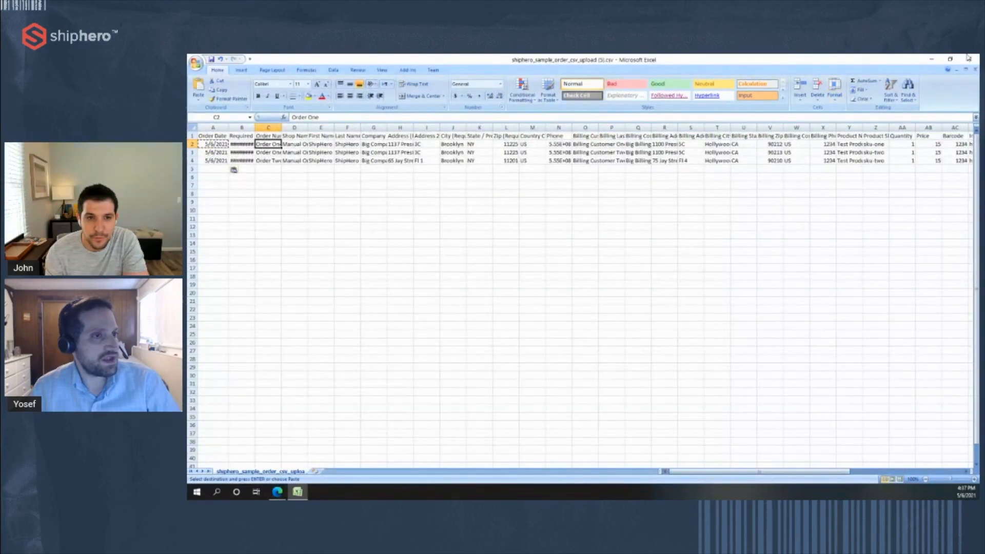
Close the edited order file, saving the changes in CSV format
left_click(969, 60)
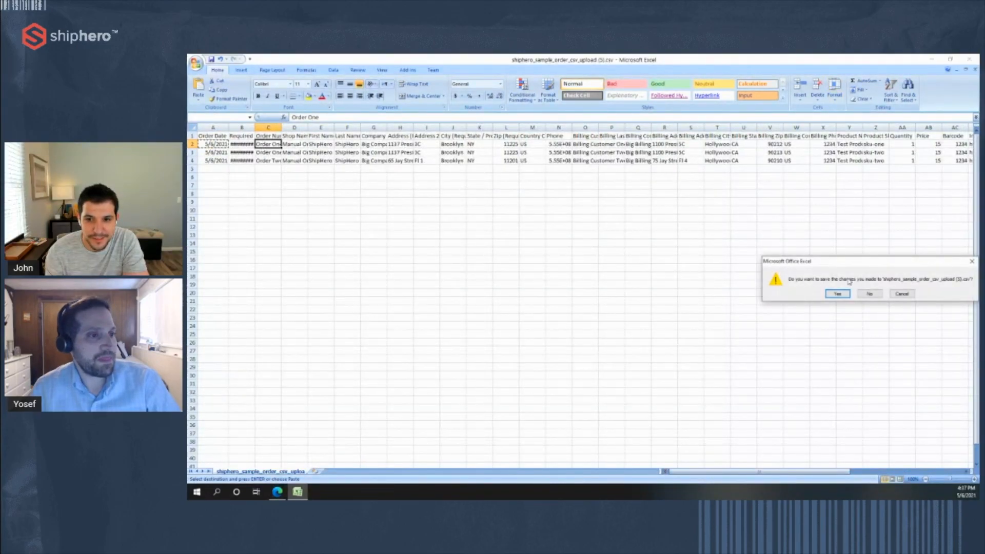
left_click(836, 293)
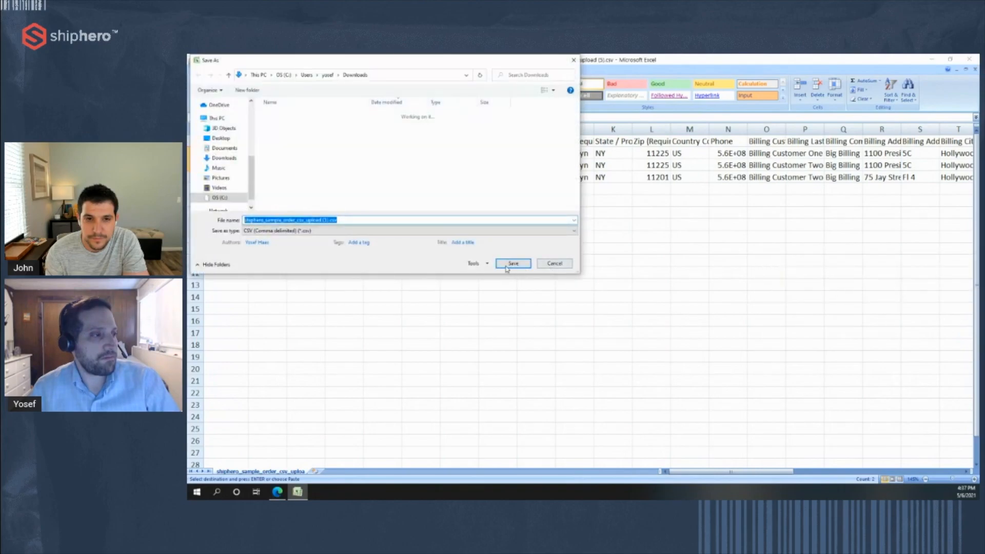
left_click(512, 263)
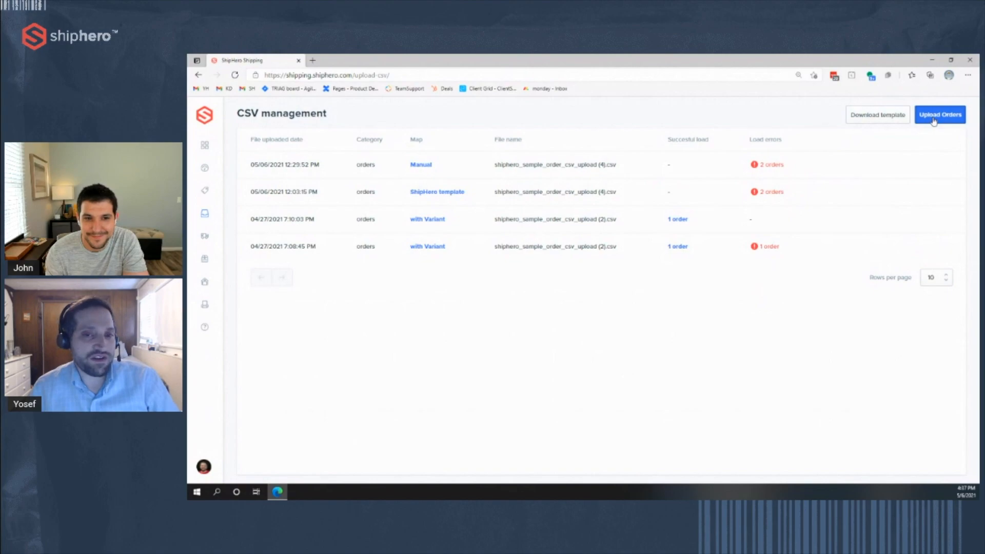
mouse_move(771, 223)
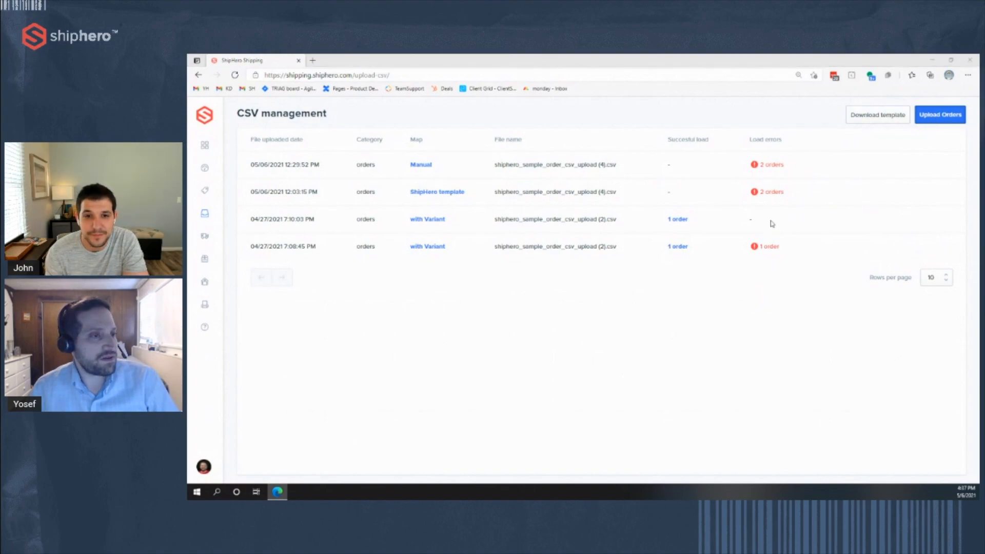
Upload shiphero_sample_order_csv_upload (5).csv as a new order CSV
left_click(940, 115)
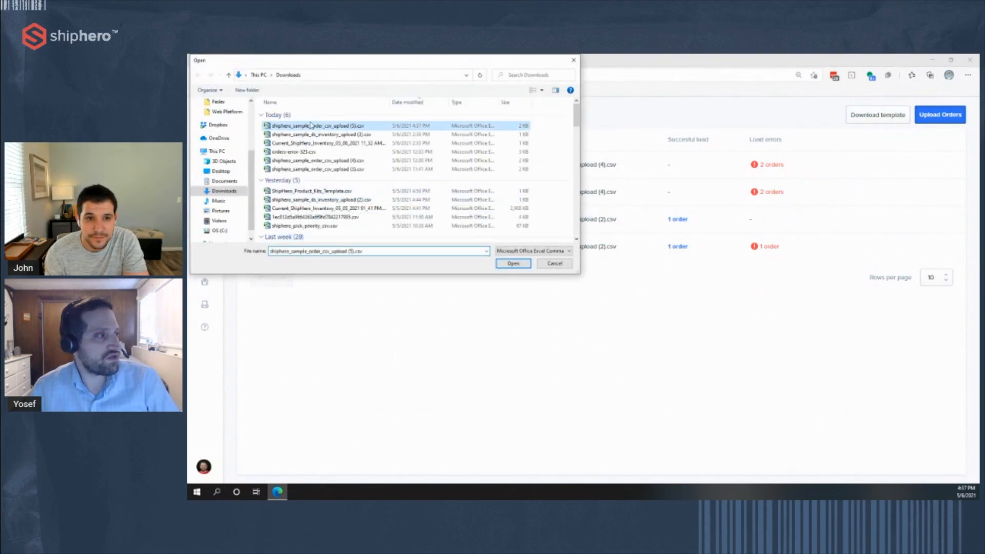
left_click(512, 263)
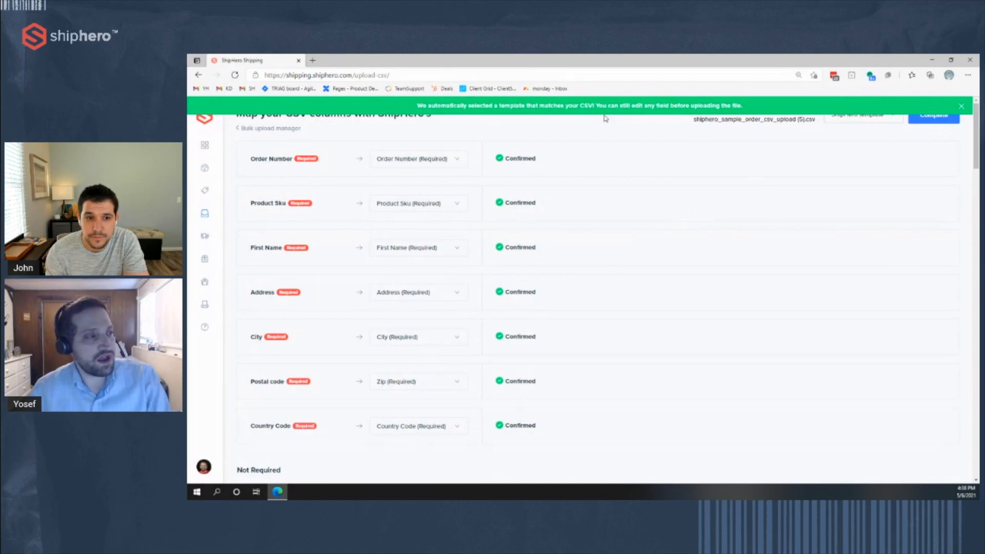
Scroll through the column-mapping list to review the automatic matches
scroll("down", 3)
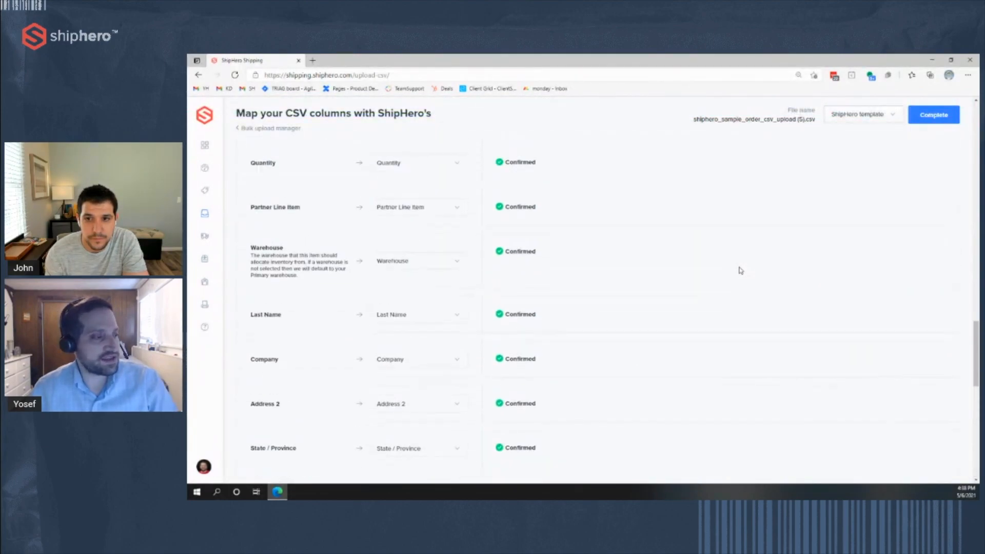
scroll("up", 3)
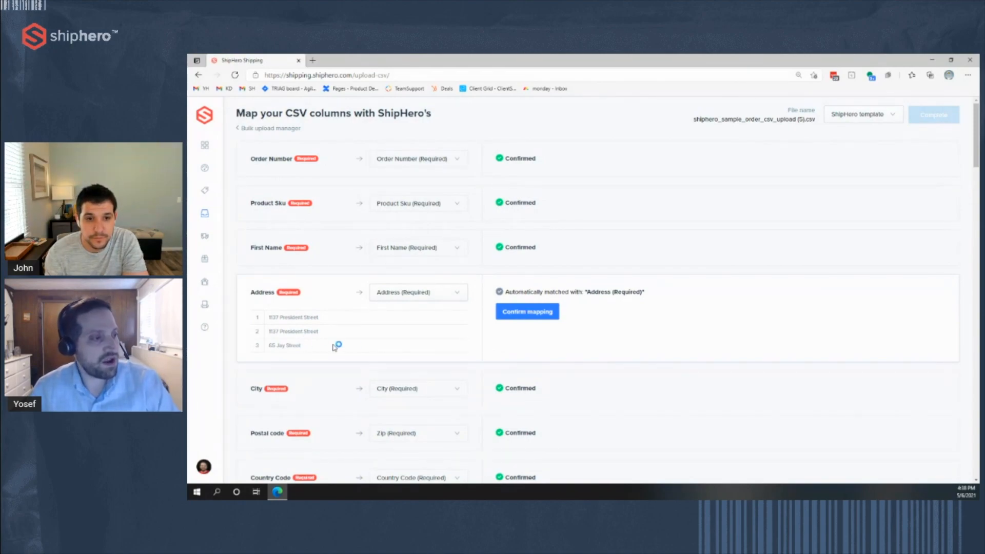
Confirm the Address and Order Date mappings and complete the import
left_click(526, 311)
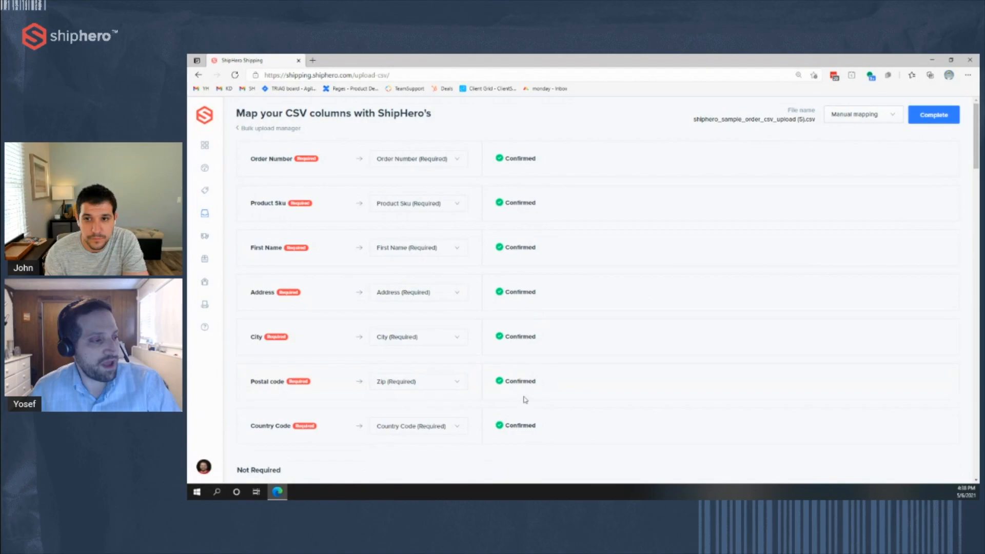
scroll("down", 3)
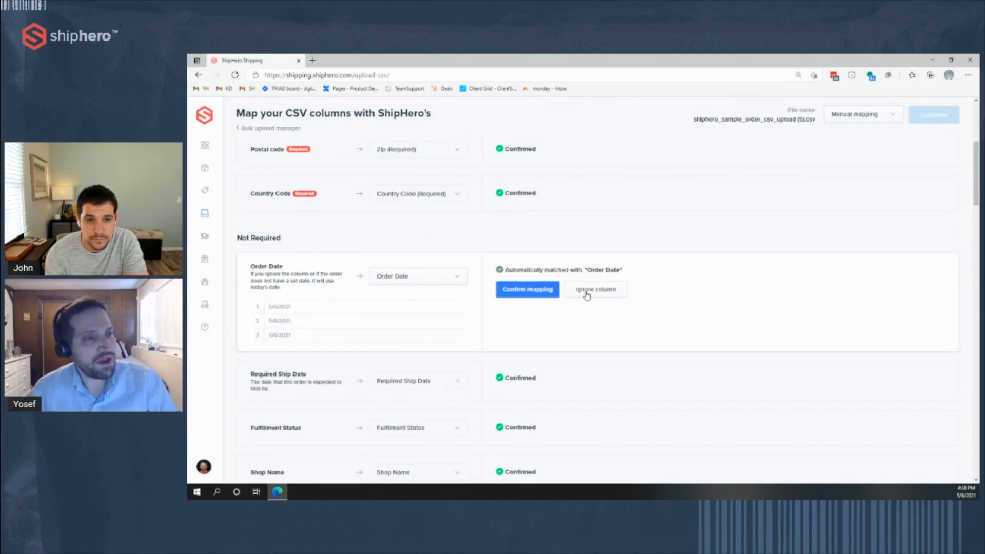
left_click(526, 289)
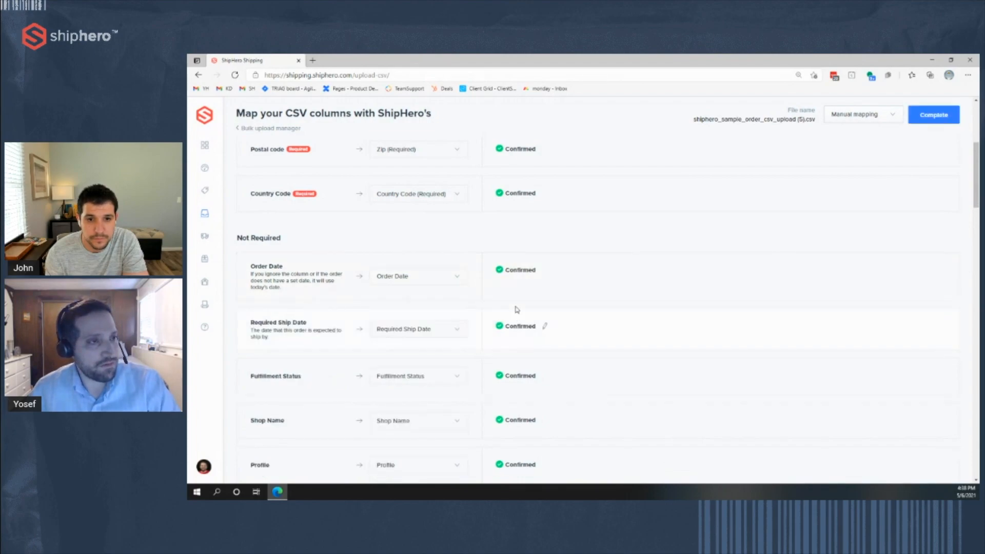
left_click(933, 114)
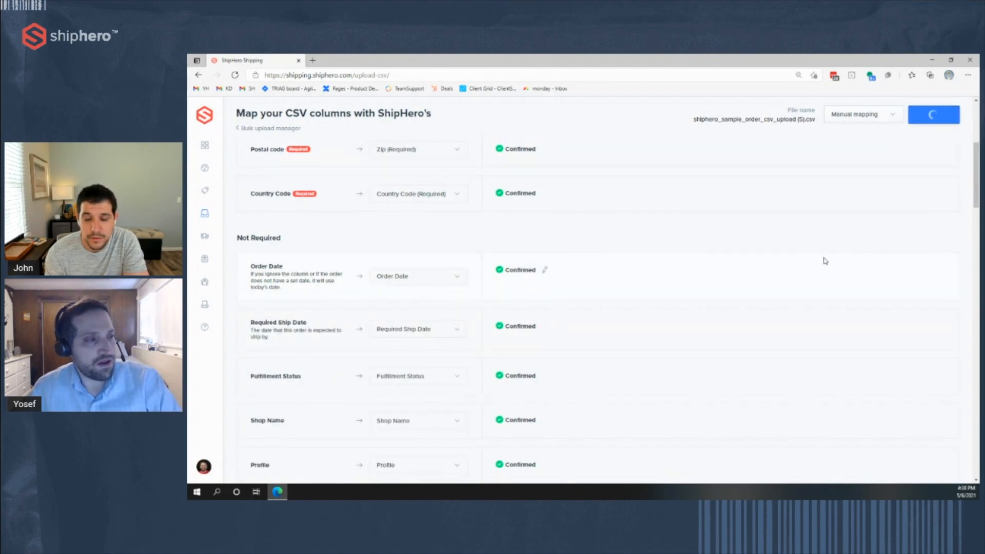
Finish submitting the mapping so the upload appears on the CSV management list
left_click(934, 114)
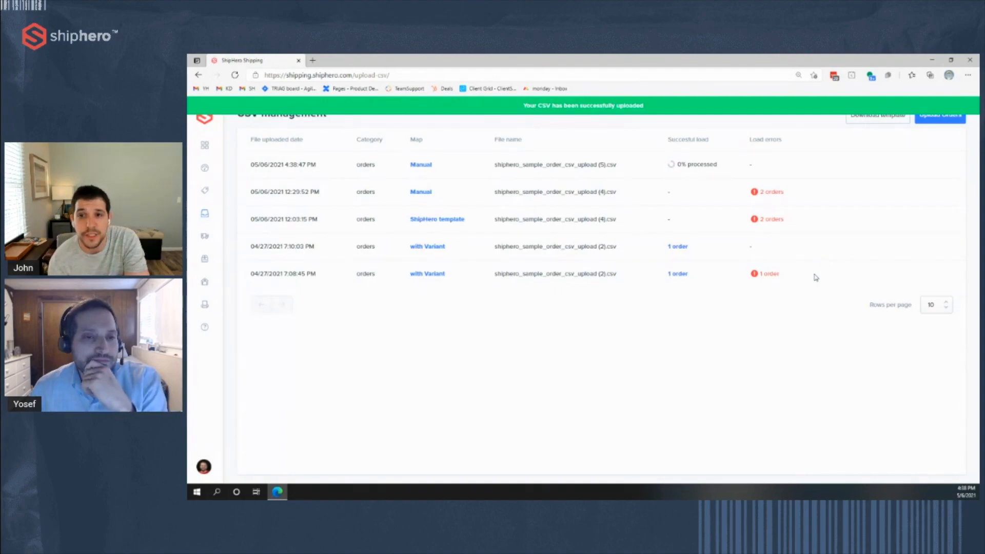
mouse_move(775, 339)
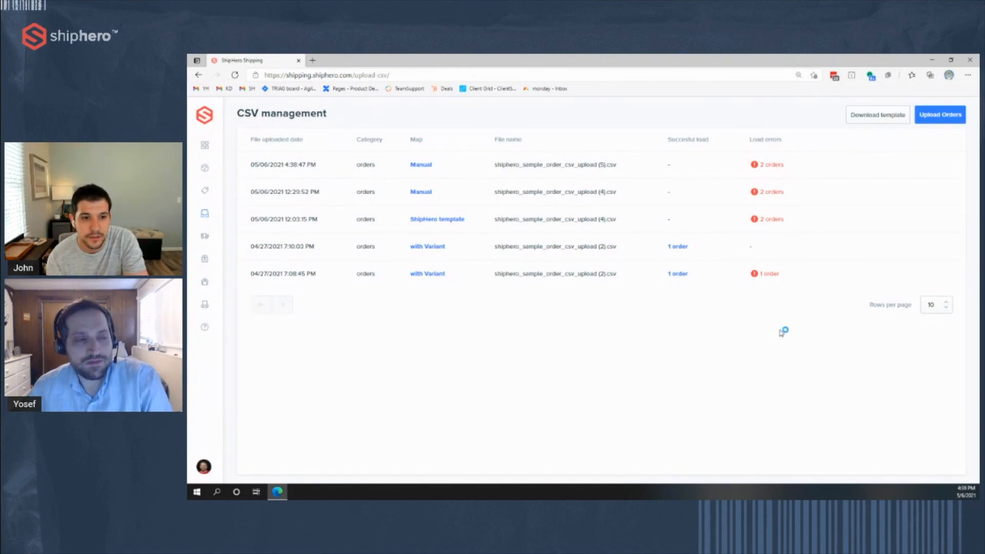
mouse_move(780, 333)
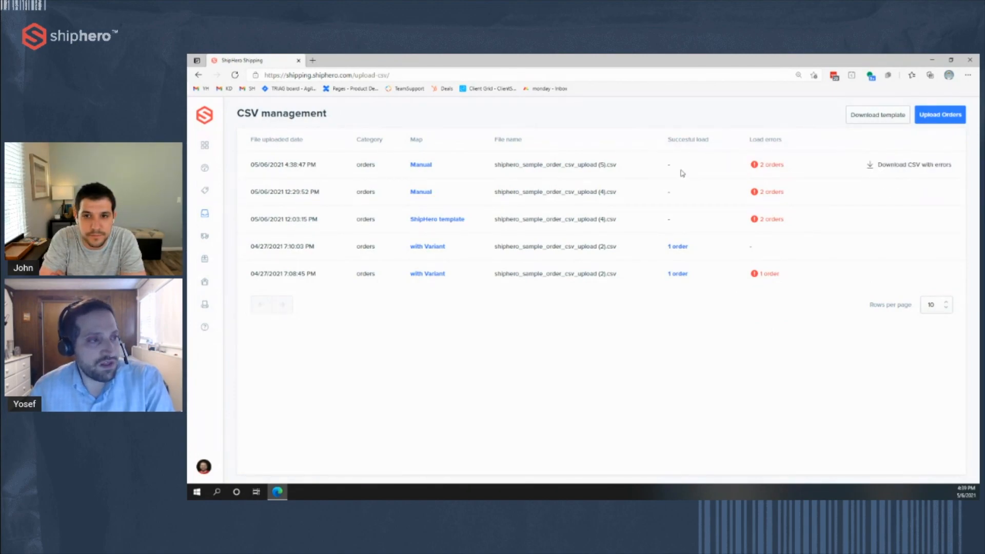
mouse_move(760, 164)
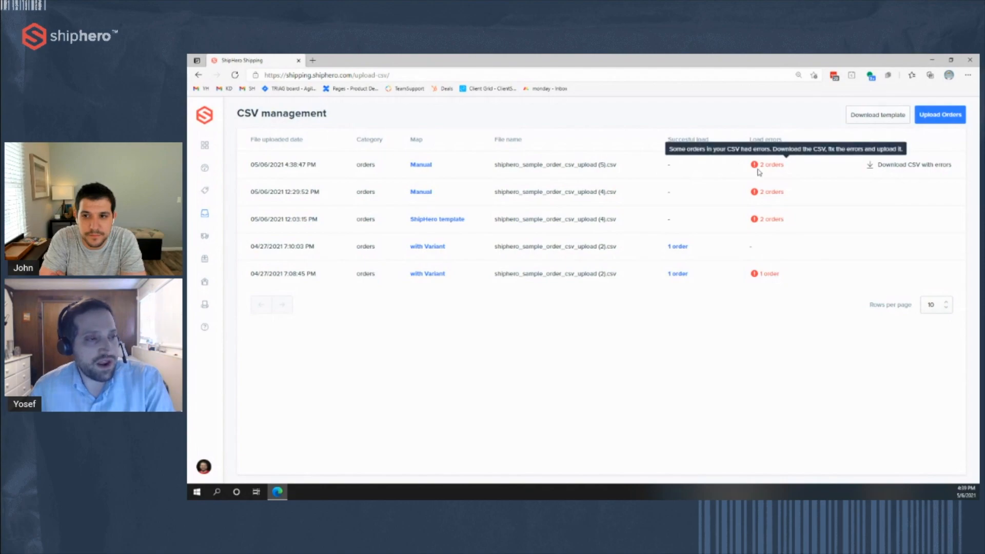
Download the CSV with errors and inspect the failing product SKU sku-one in Excel
left_click(913, 165)
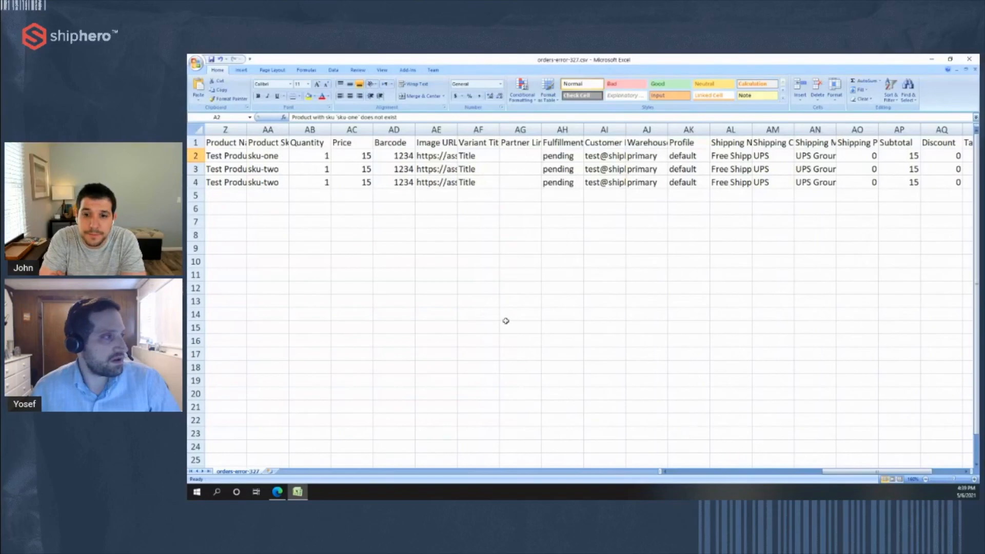
left_click(267, 155)
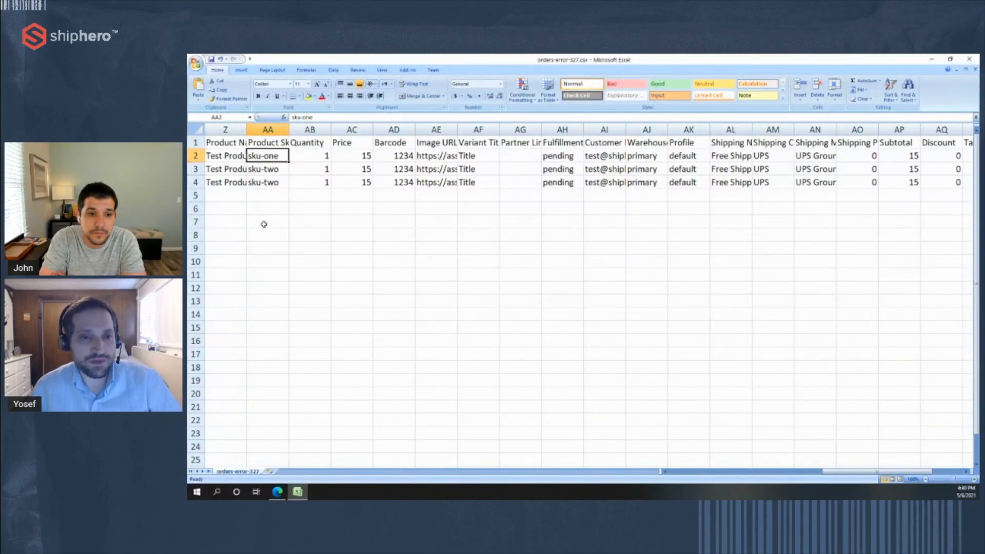
mouse_move(640, 439)
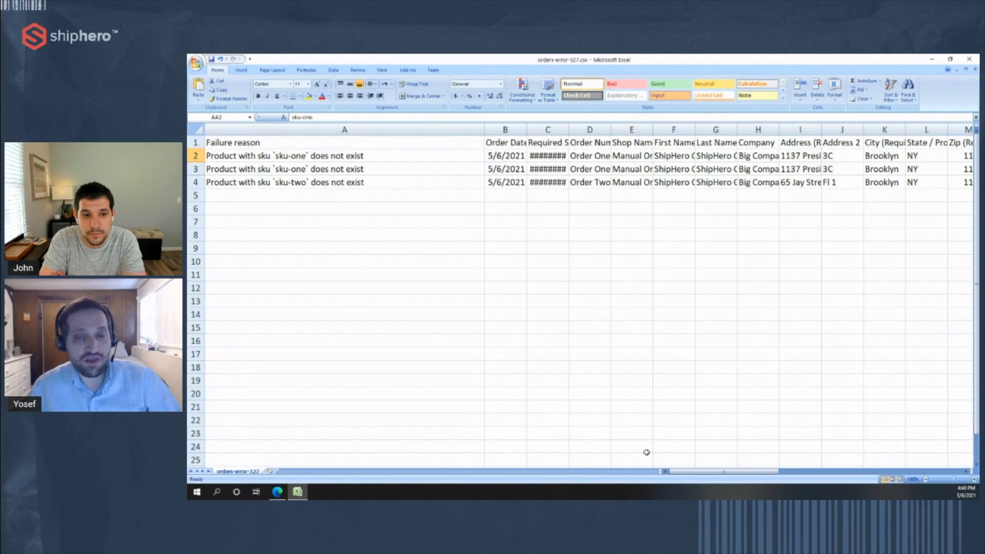
mouse_move(505, 285)
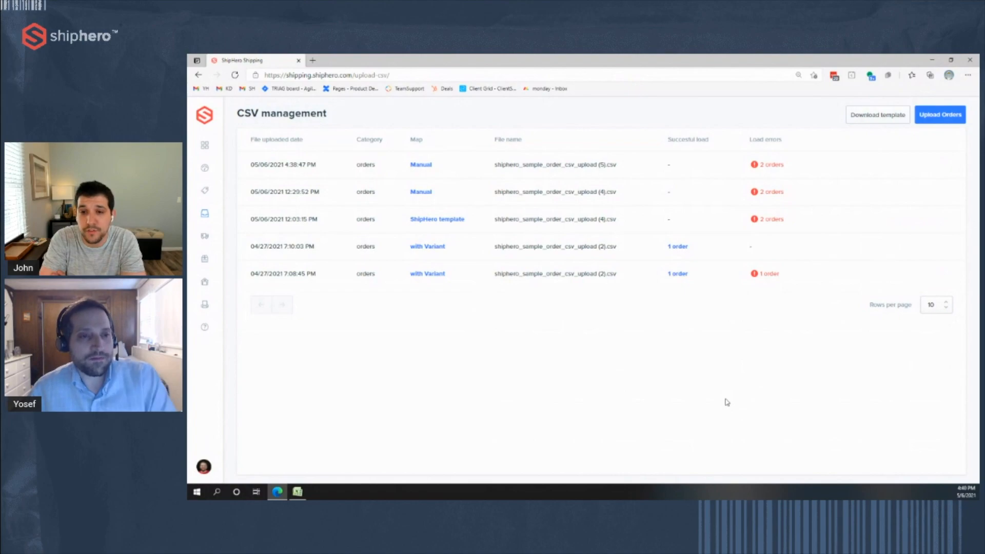
mouse_move(812, 388)
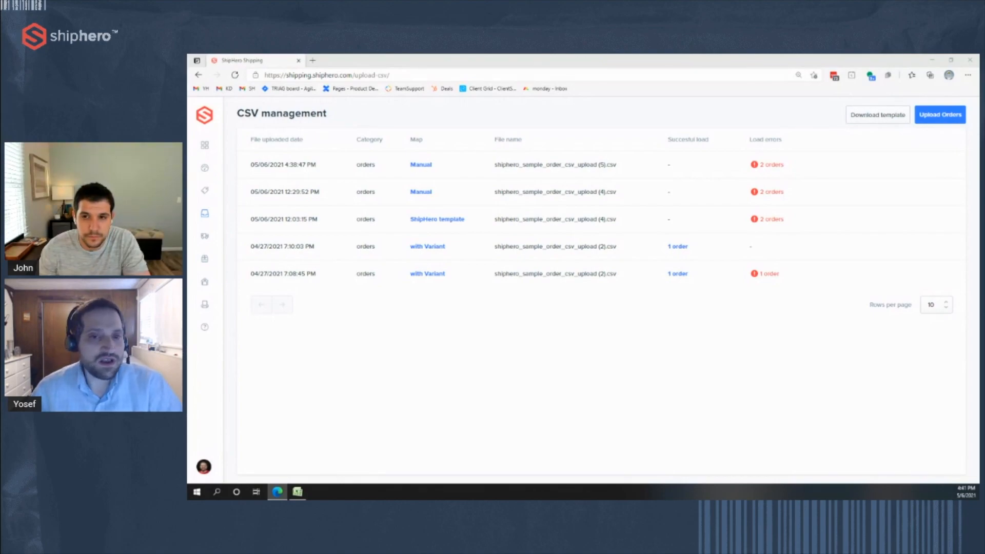
mouse_move(572, 207)
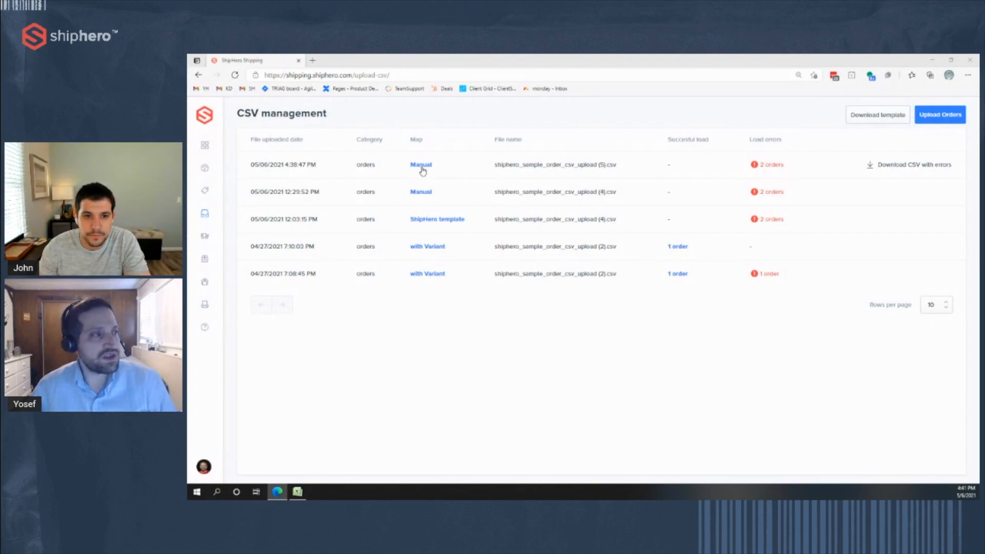
Save the Manual upload's column mapping as a named template
left_click(420, 164)
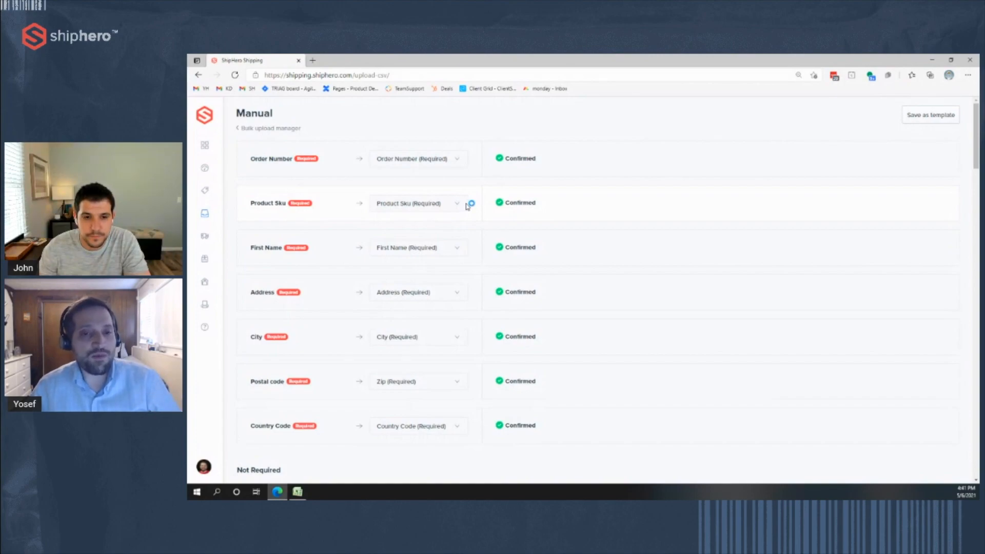
mouse_move(405, 187)
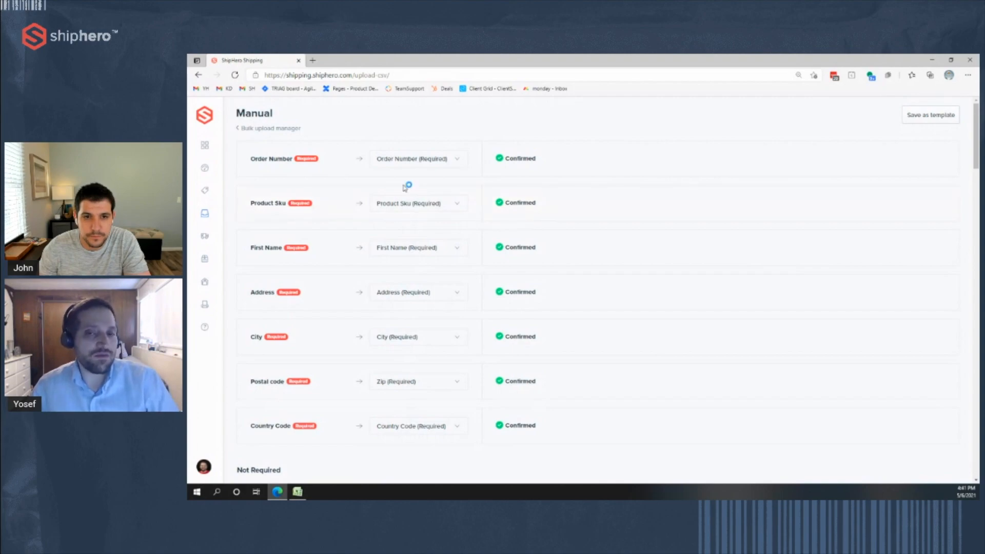
left_click(930, 114)
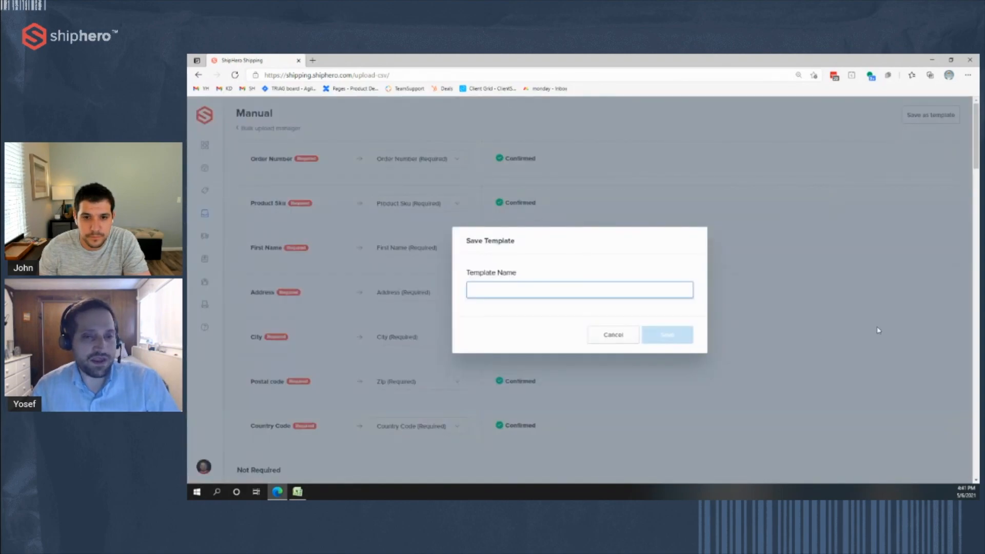
left_click(612, 333)
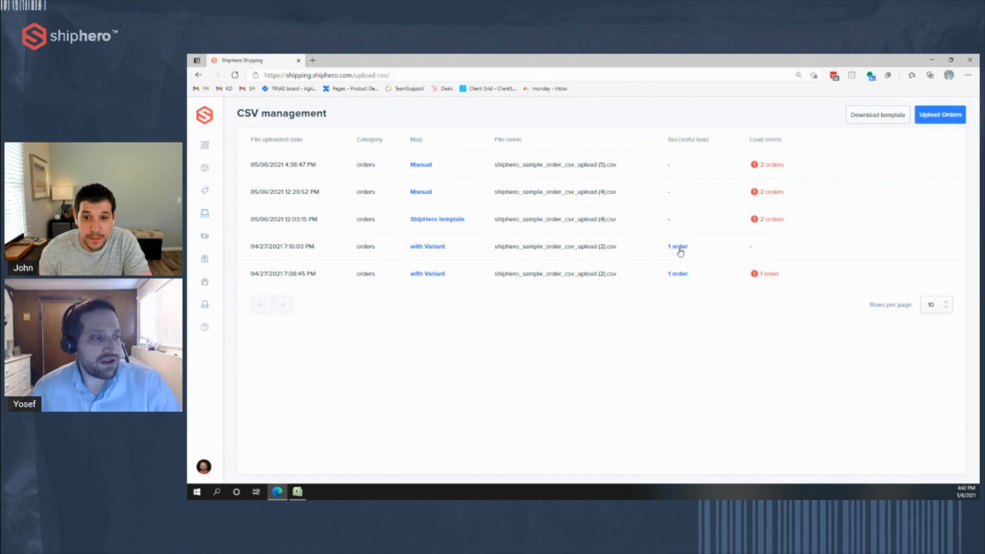
View the successfully loaded order and review Order One21's details
left_click(677, 246)
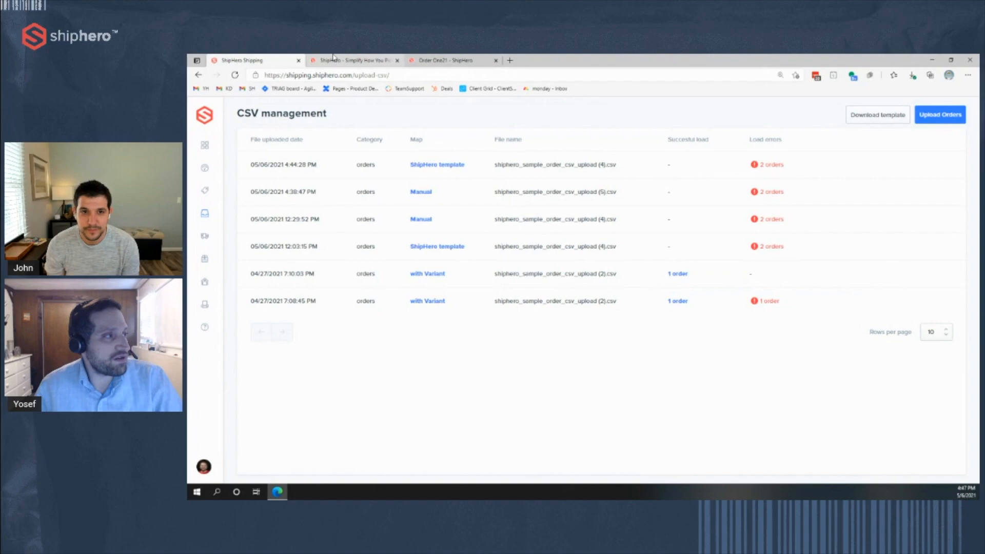
left_click(354, 61)
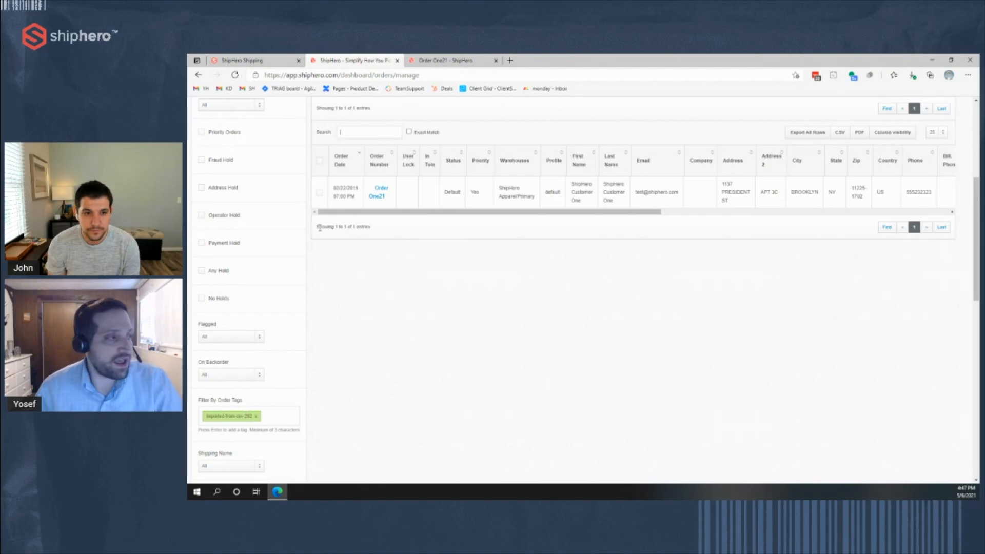
left_click(380, 191)
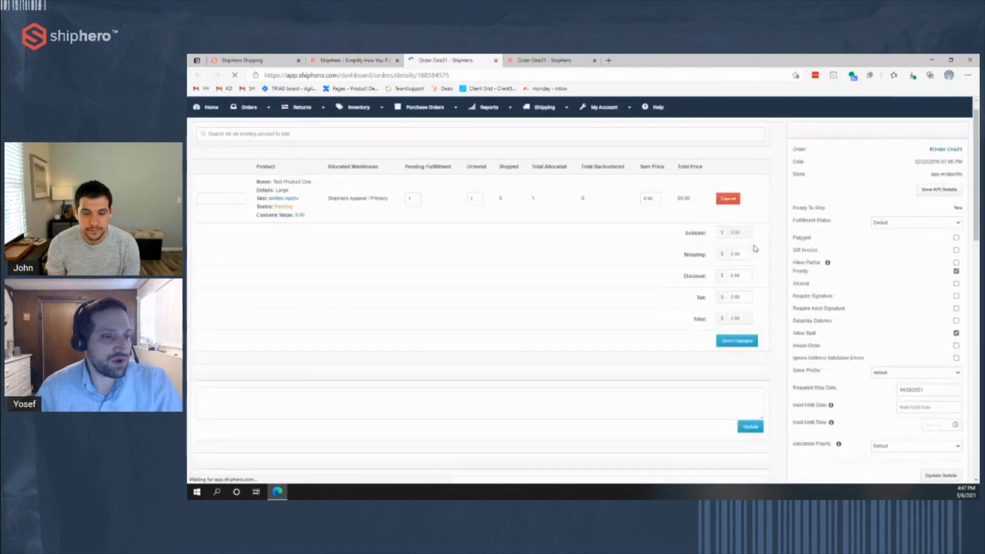
scroll("down", 3)
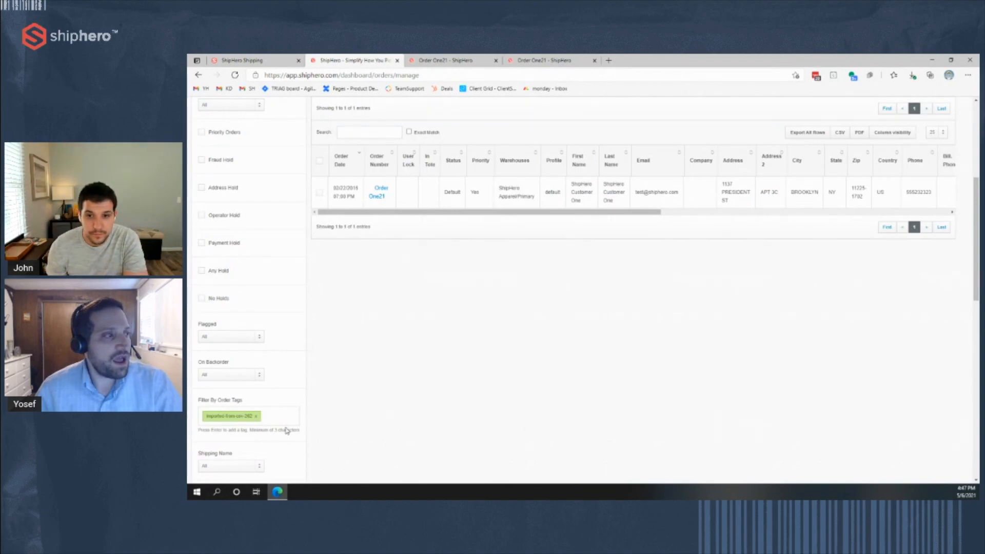
Return to the ShipHero Shipping tab showing the CSV management list
left_click(255, 60)
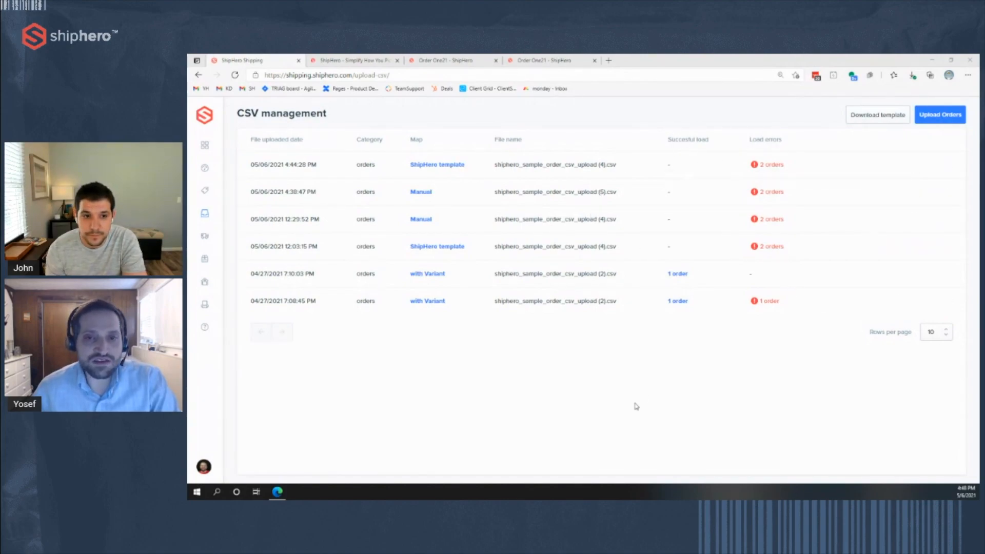
mouse_move(621, 421)
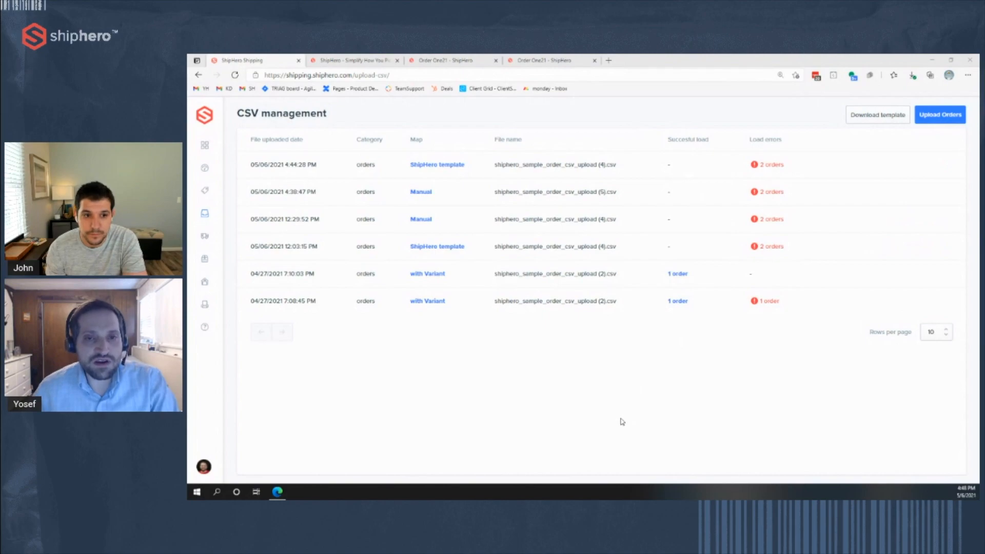